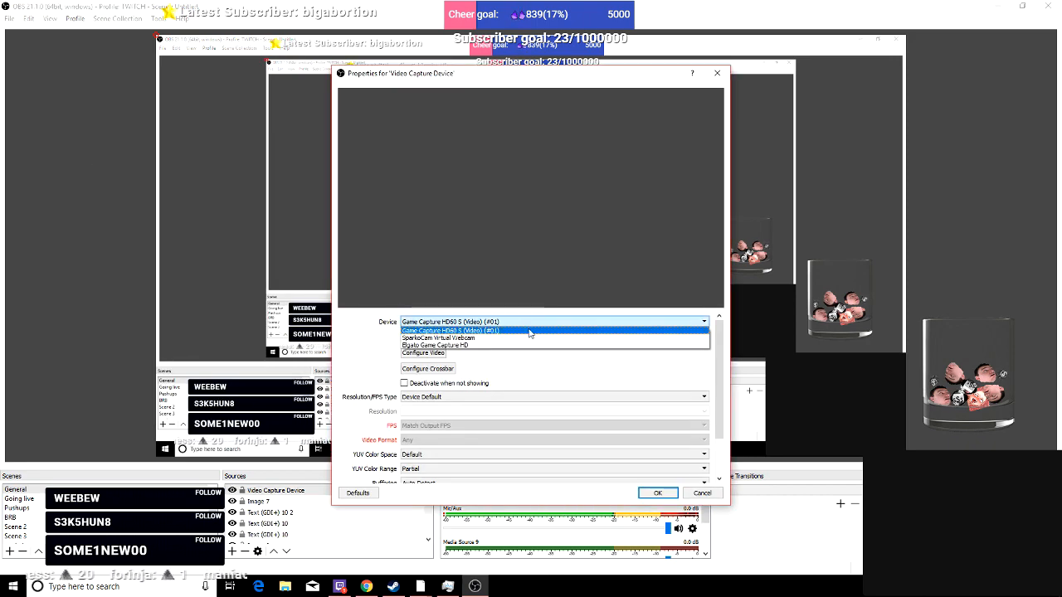
mouse_move(514, 347)
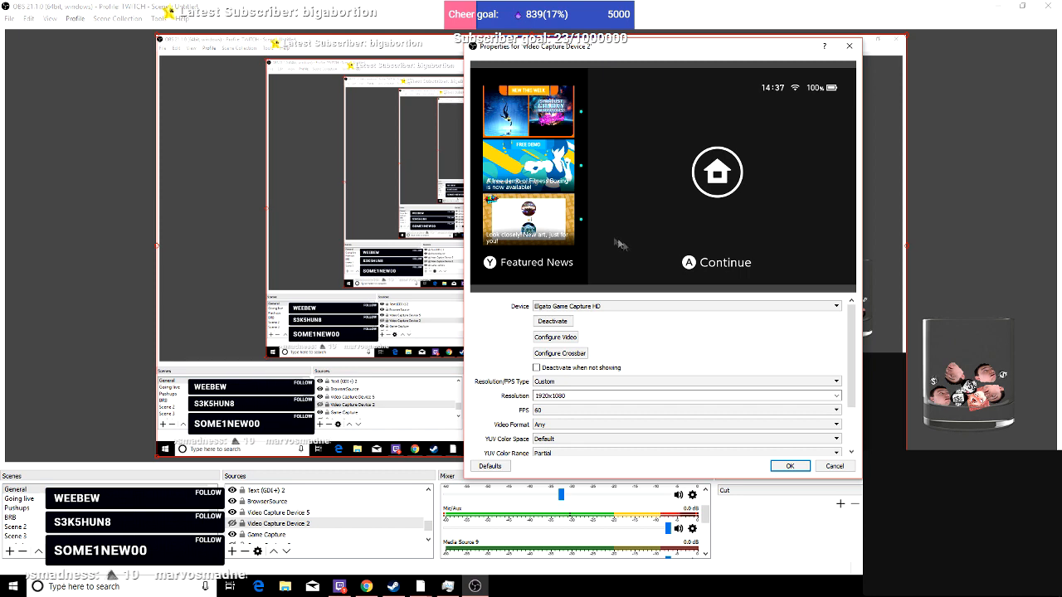
mouse_move(614, 75)
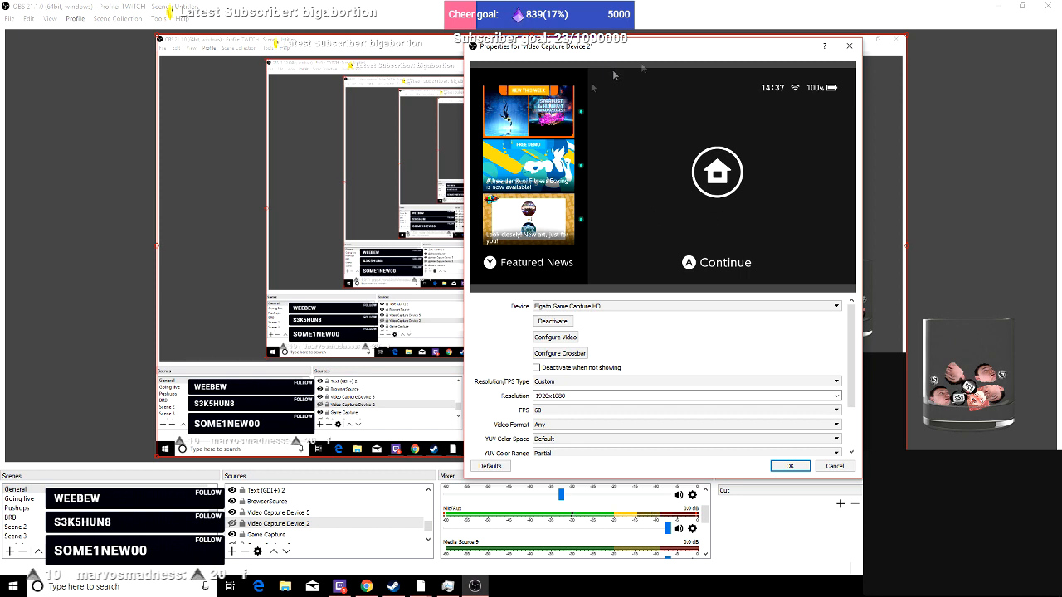
scroll("down", 3)
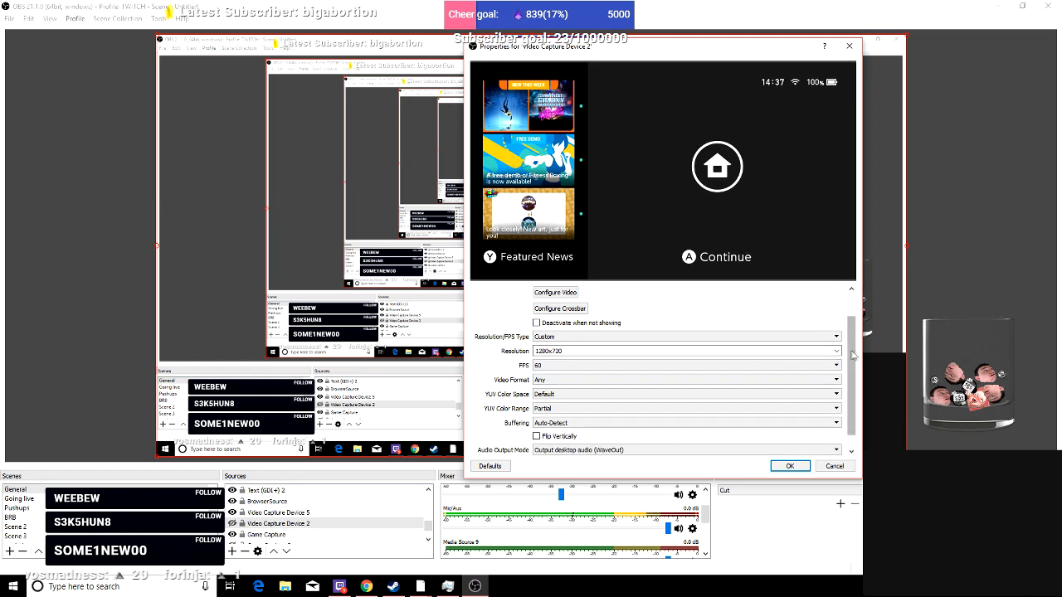
scroll("down", 3)
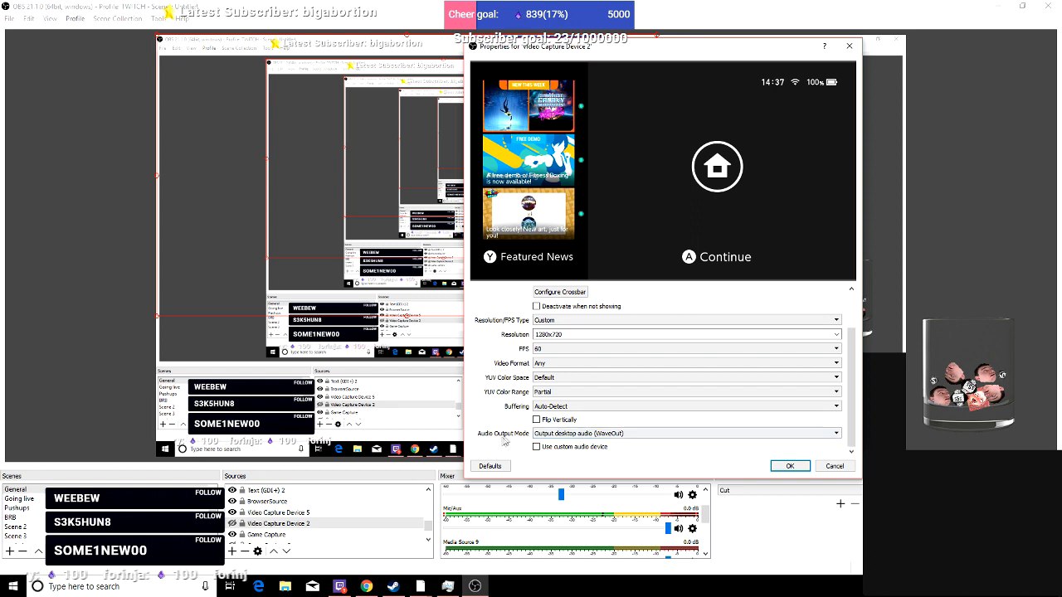
- Set the Elgato source's Audio Output Mode to Output desktop audio
left_click(835, 433)
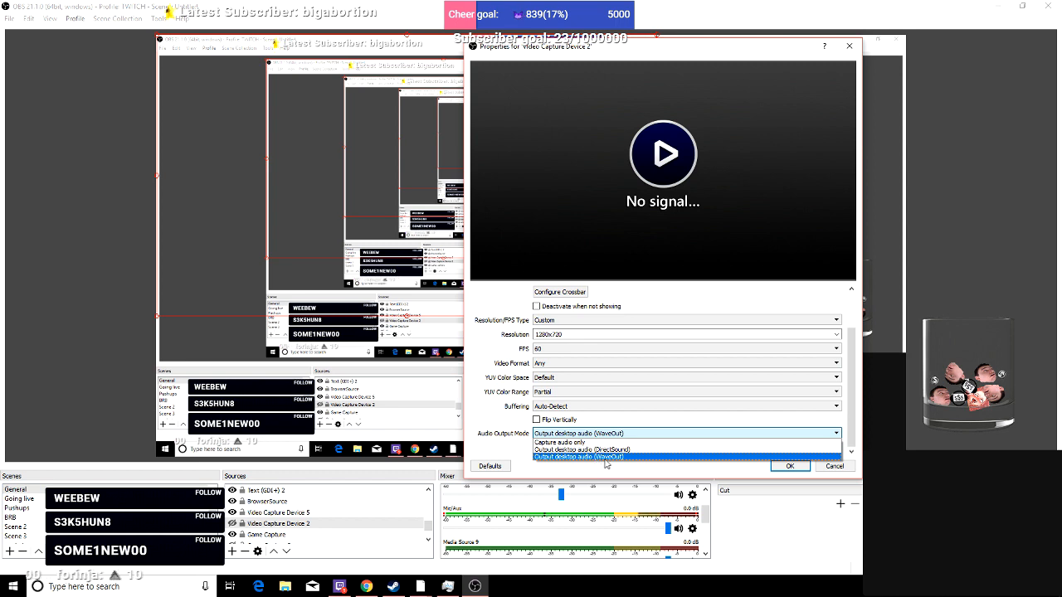
mouse_move(685, 450)
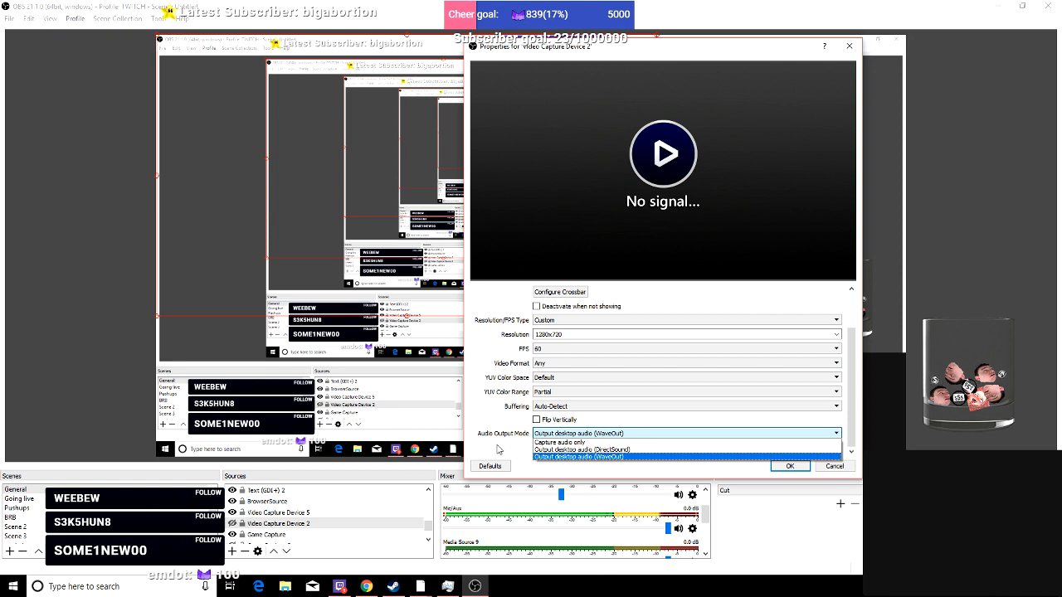
left_click(578, 458)
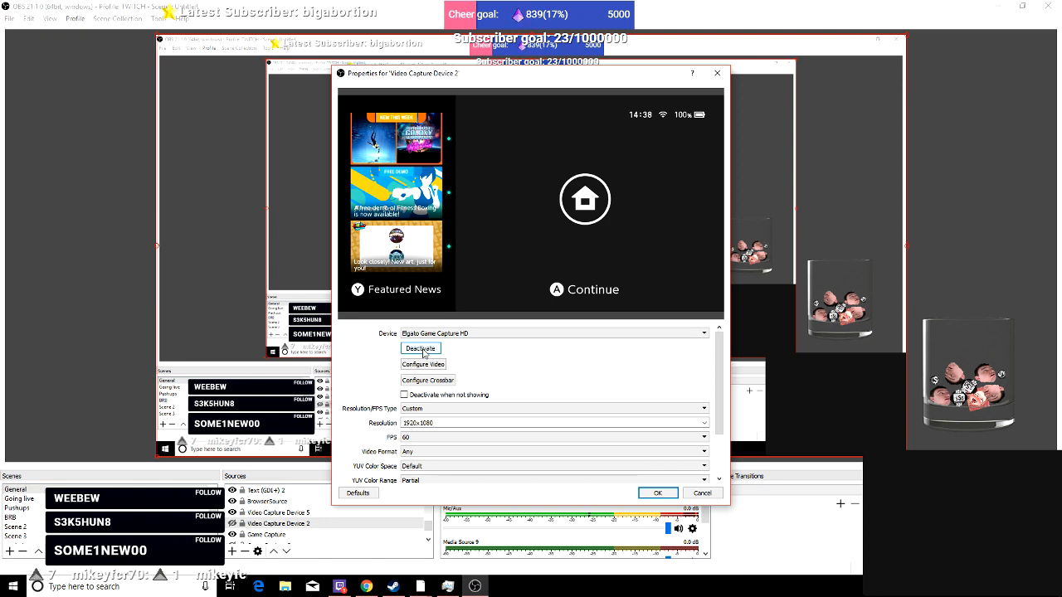
- Deactivate and reactivate the Elgato capture device to restart its feed
left_click(420, 349)
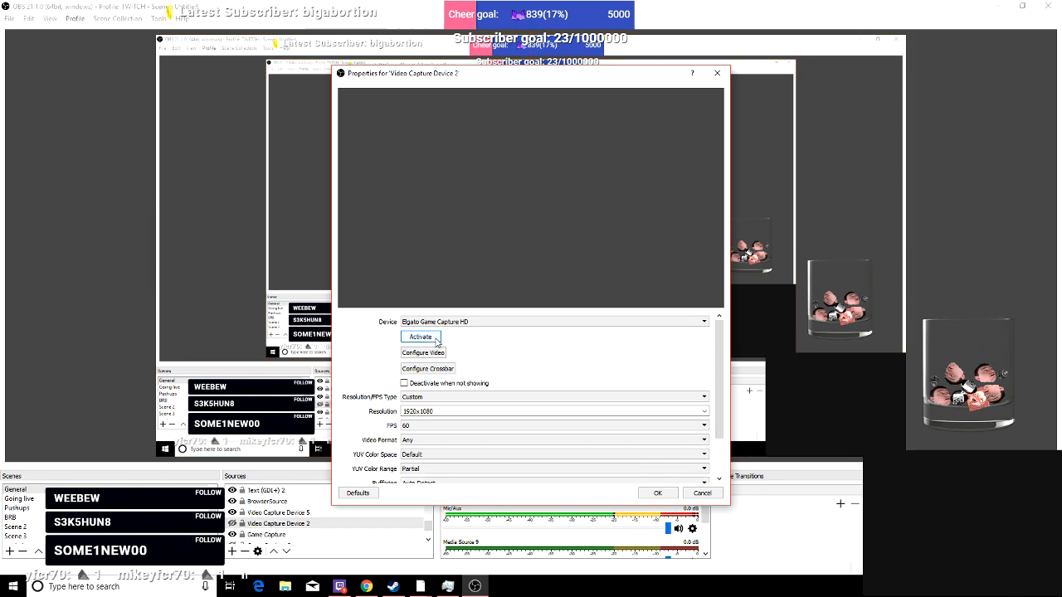
left_click(420, 336)
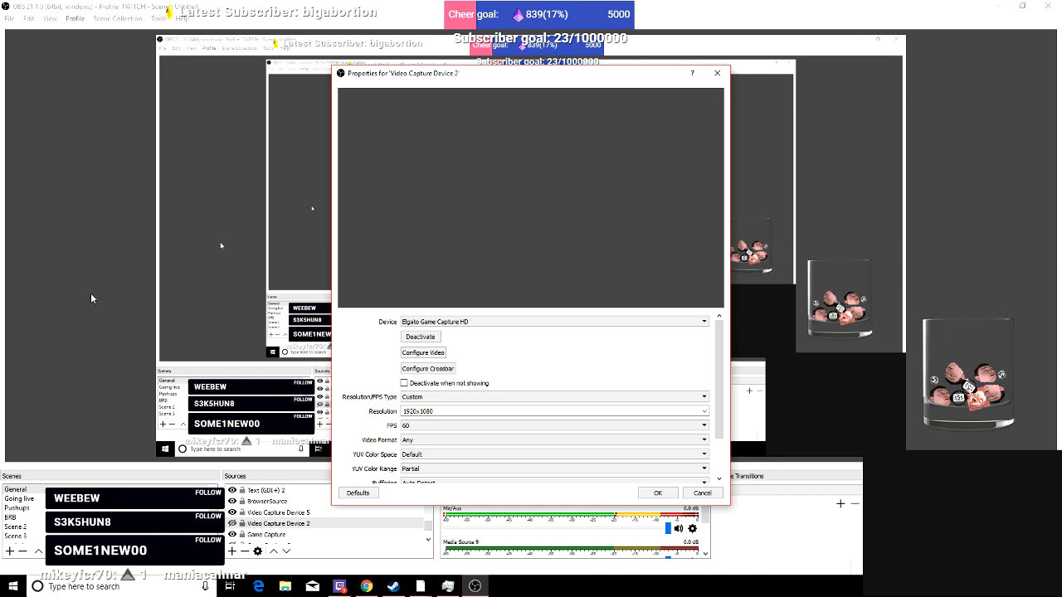